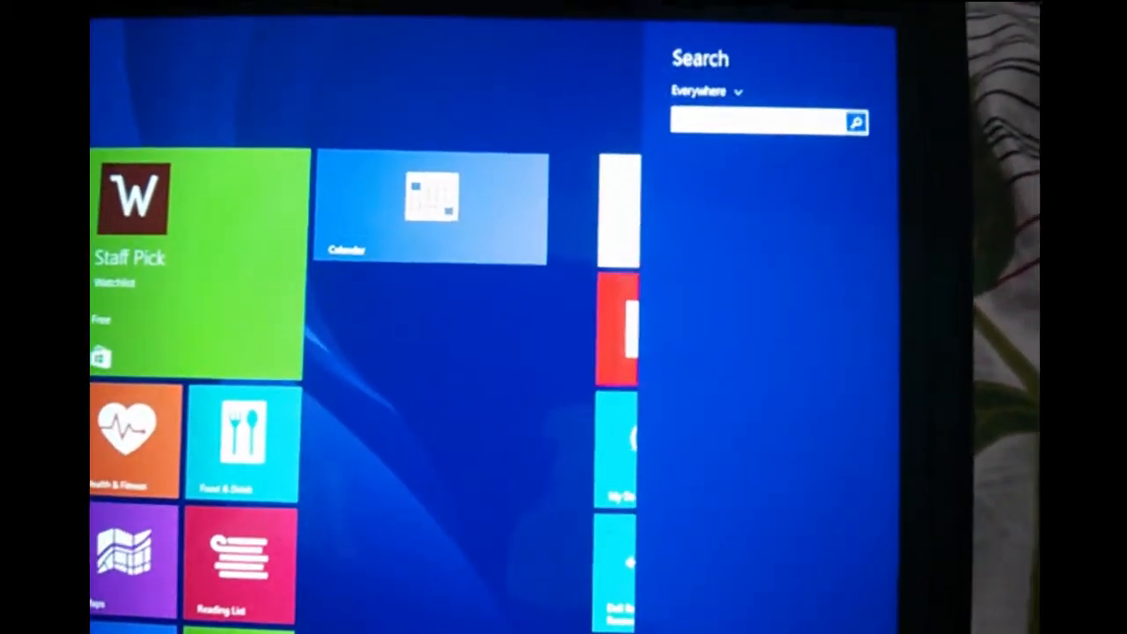
Search for 'con' and open Control Panel from the results.
type("con")
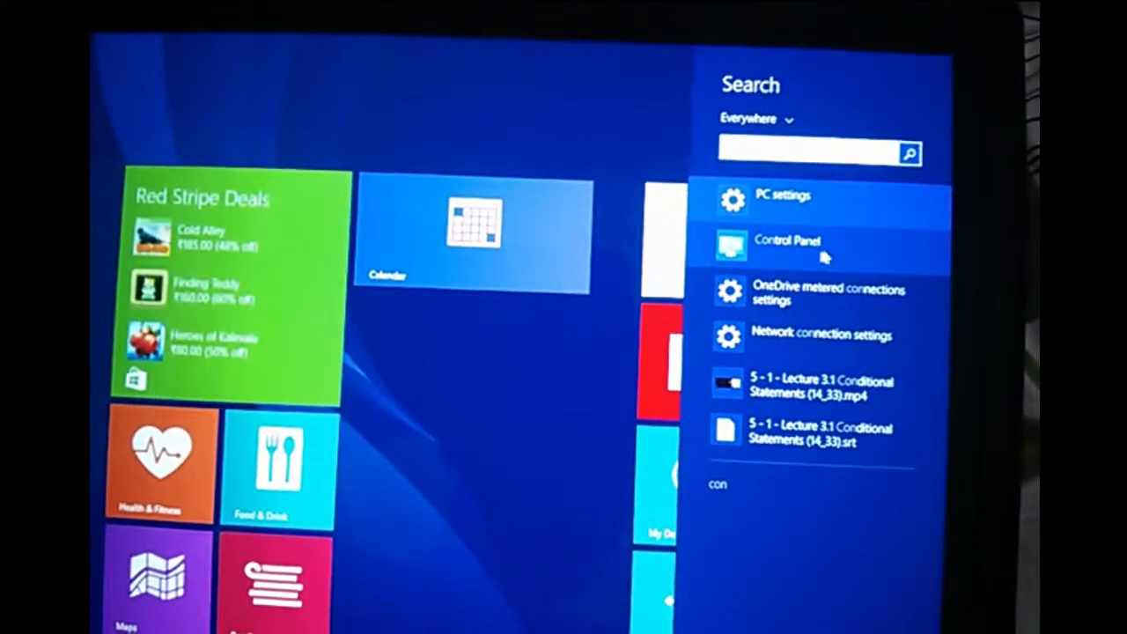
left_click(788, 242)
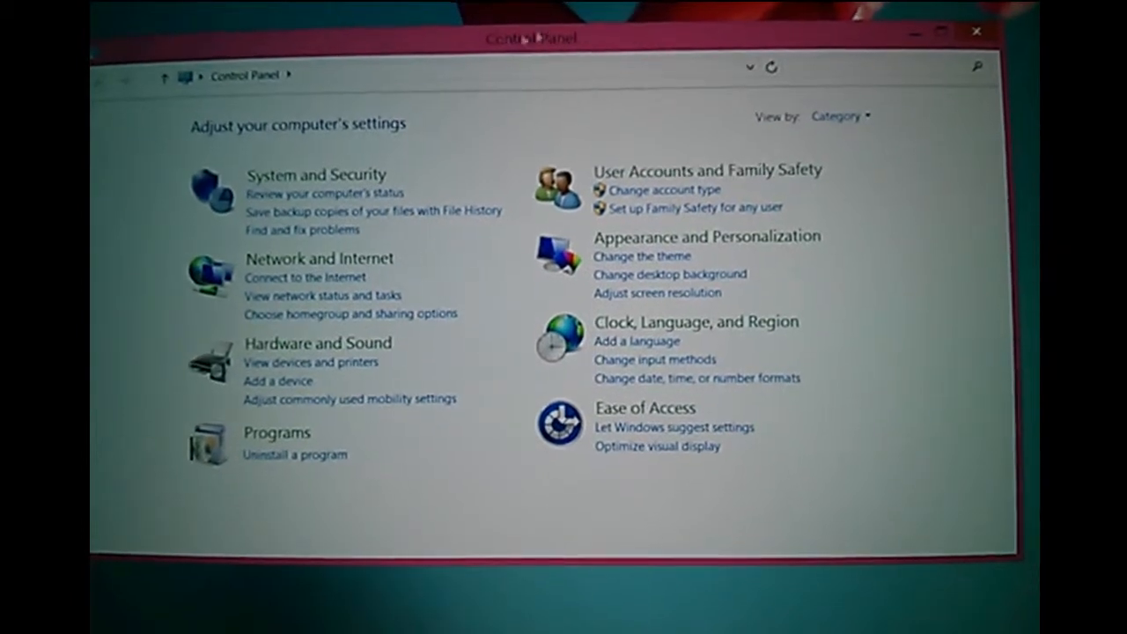
mouse_move(330, 172)
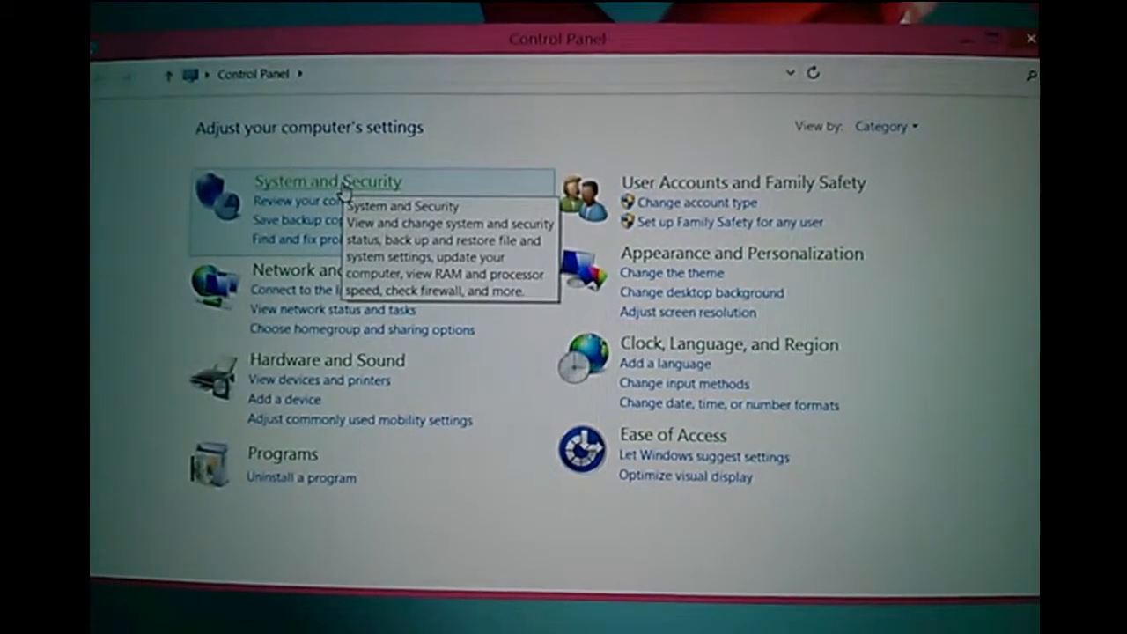
Open the System and Security category in Control Panel.
left_click(327, 182)
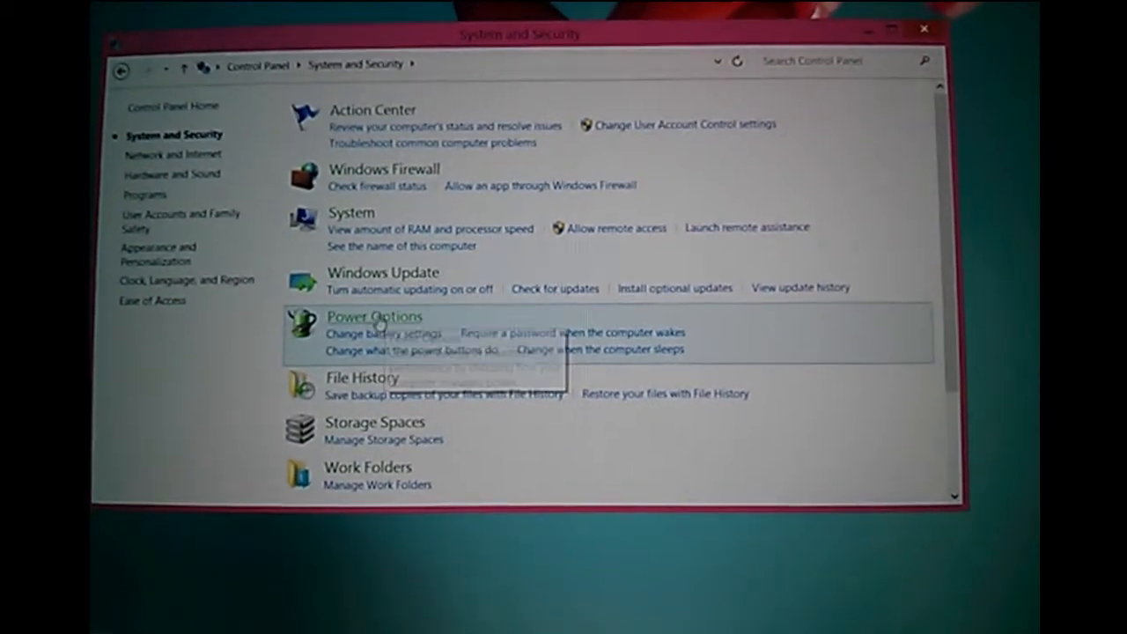
mouse_move(375, 316)
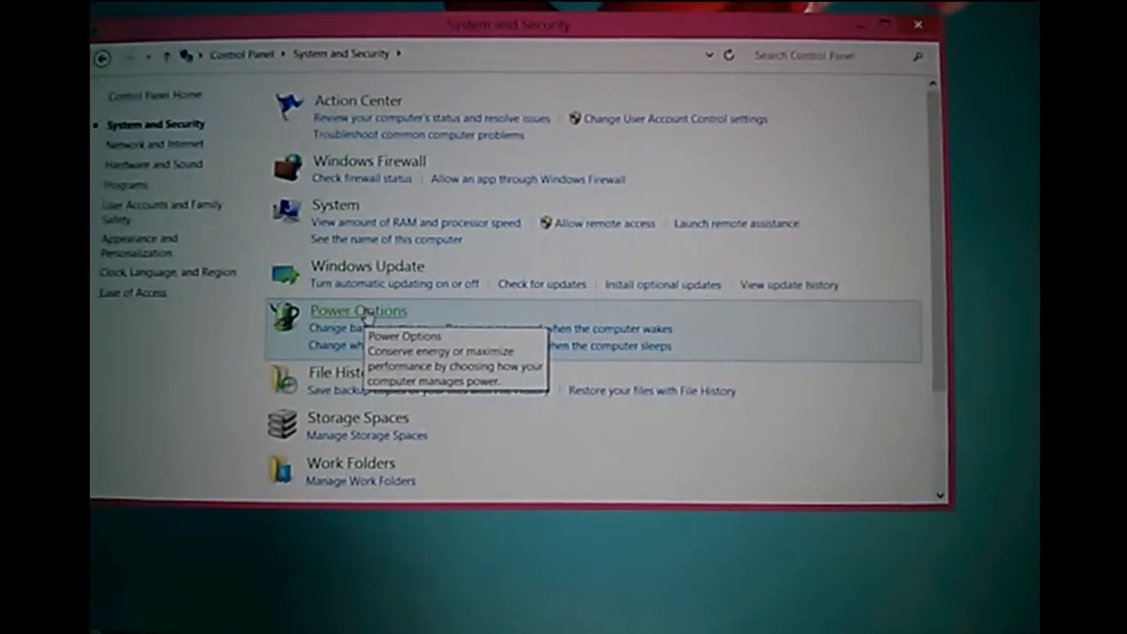
Open Power Options from the System and Security page.
left_click(356, 310)
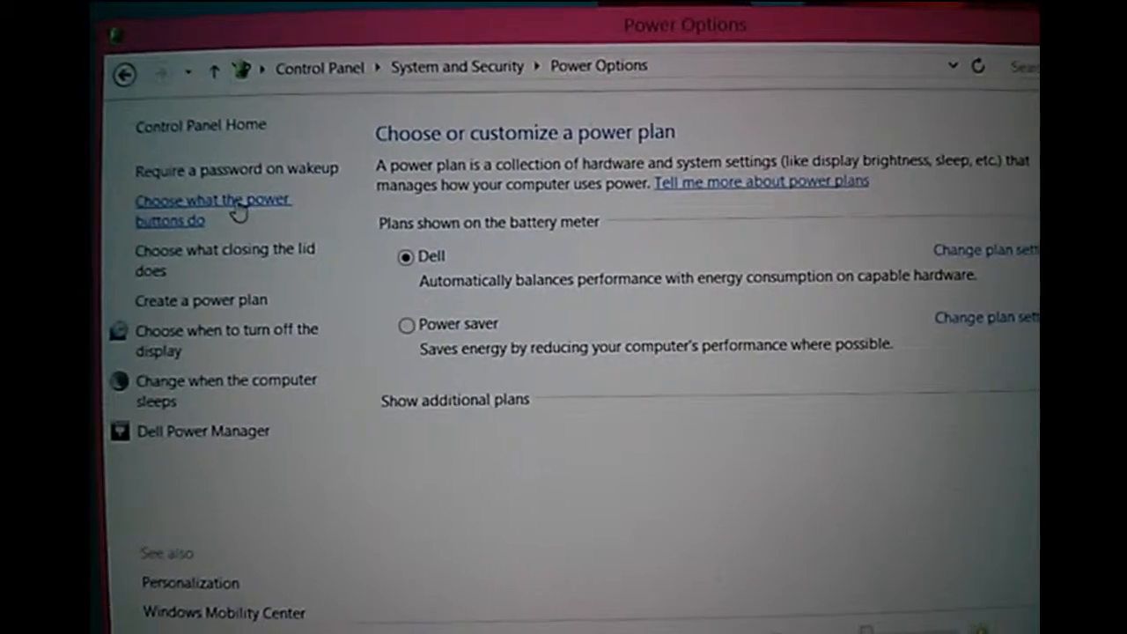
Open 'Choose what the power buttons do' to show the System Settings page.
left_click(211, 210)
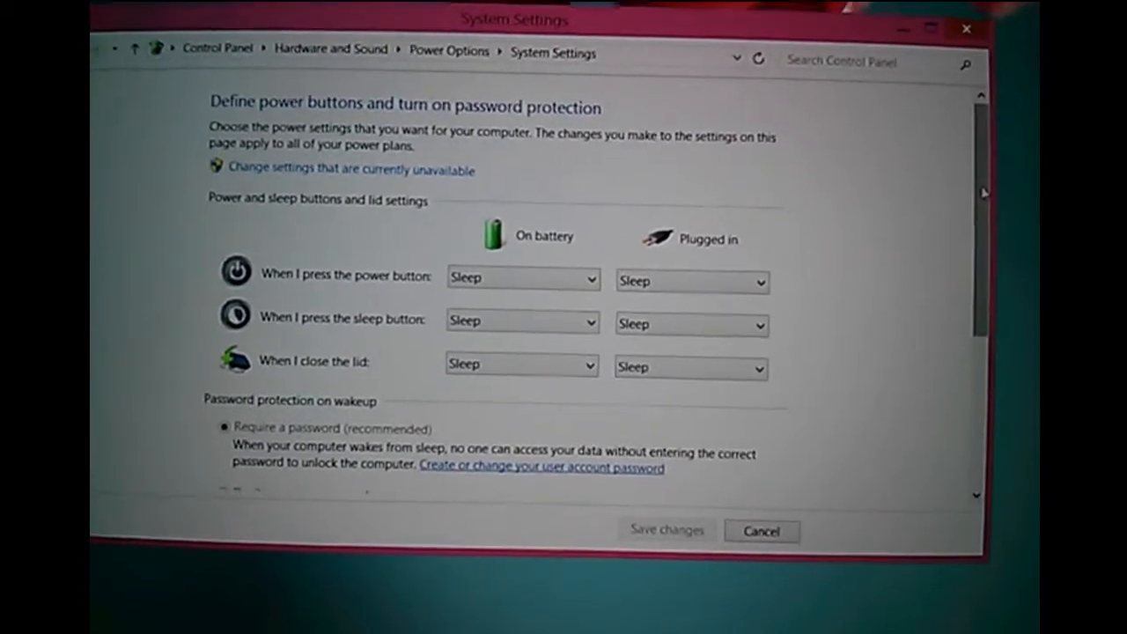
Scroll through the Shutdown settings to review them; all power actions remain Sleep.
scroll("down", 3)
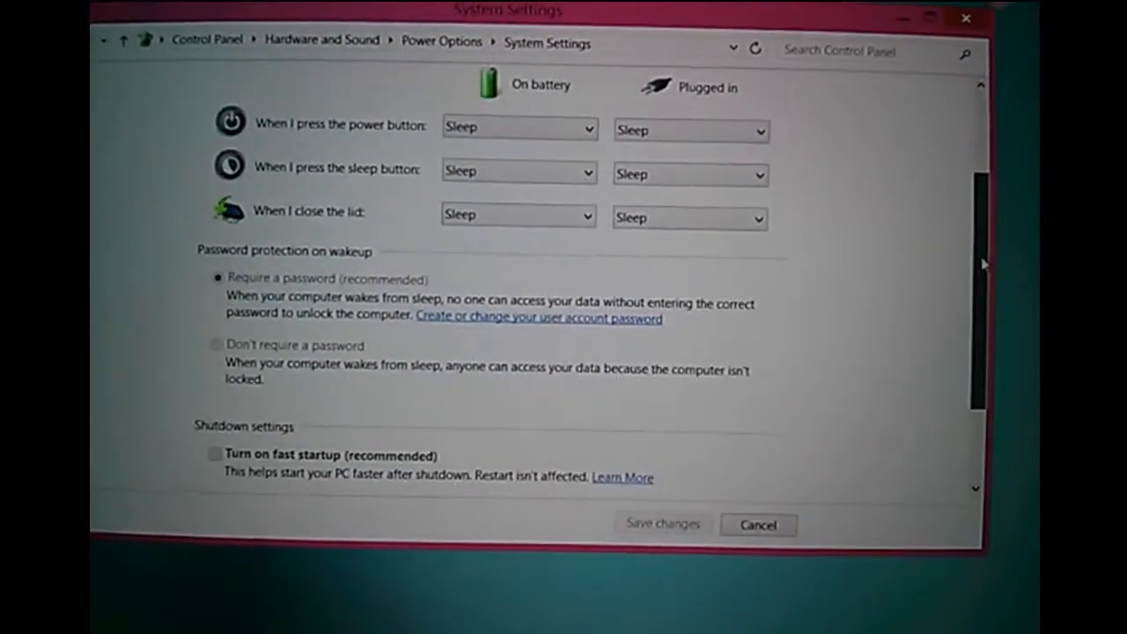
scroll("down", 3)
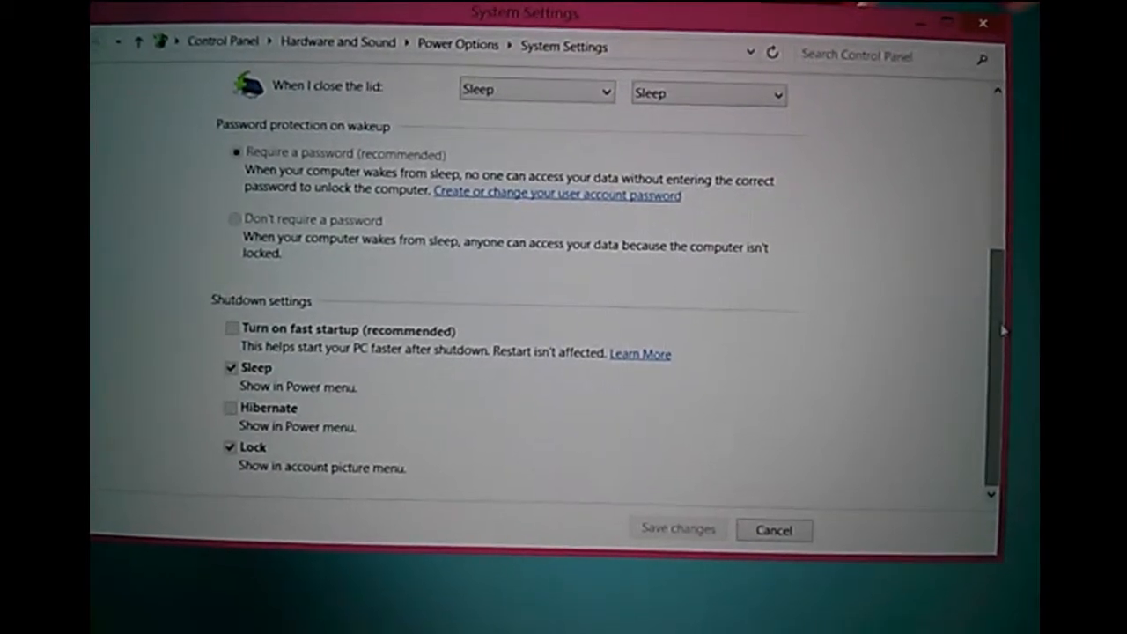
scroll("up", 3)
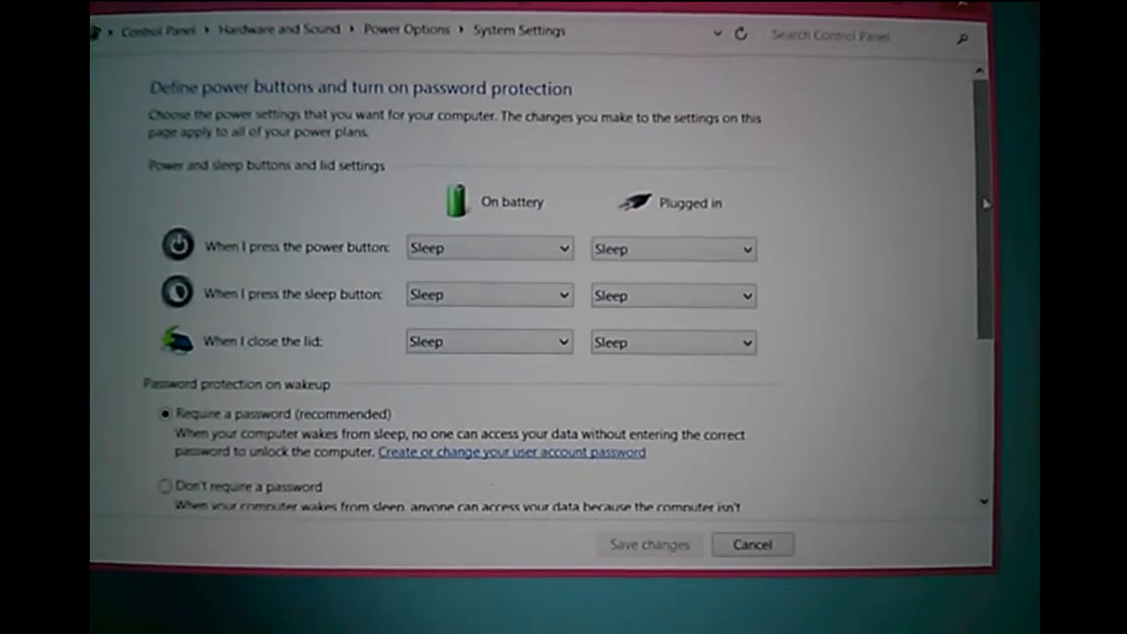
Tick 'Turn on fast startup (recommended)', then untick it again.
scroll("down", 3)
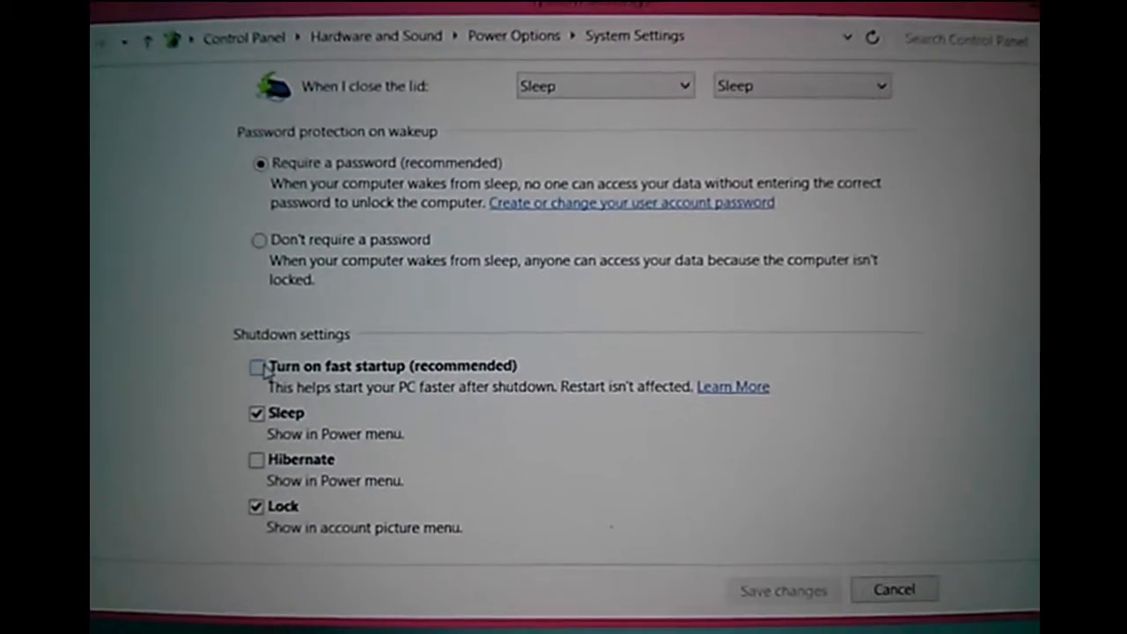
left_click(256, 367)
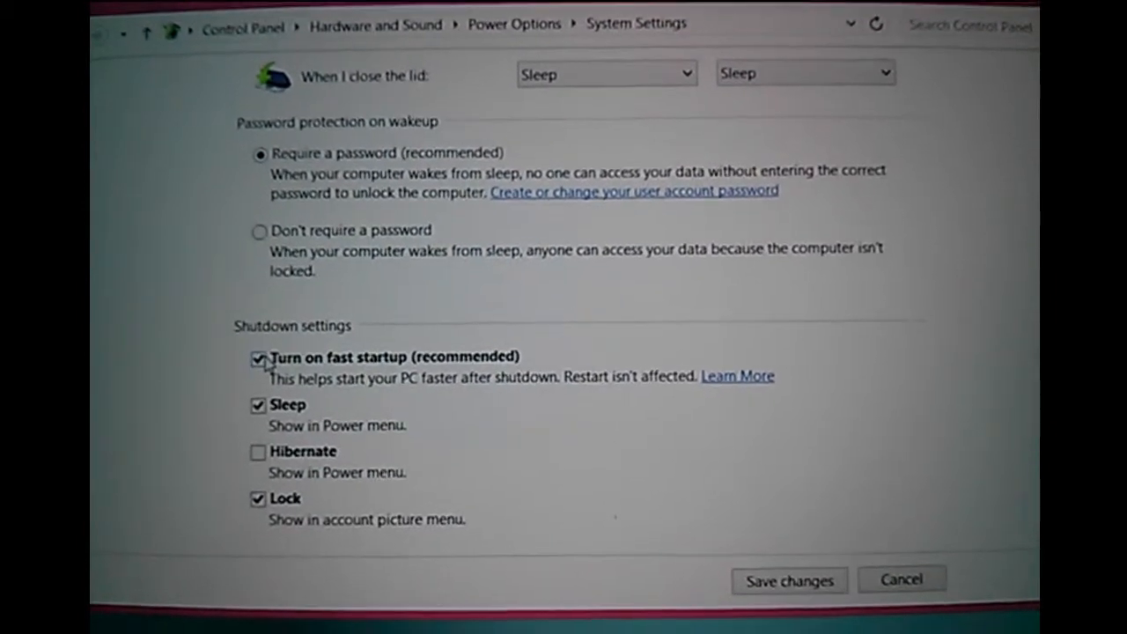
left_click(258, 357)
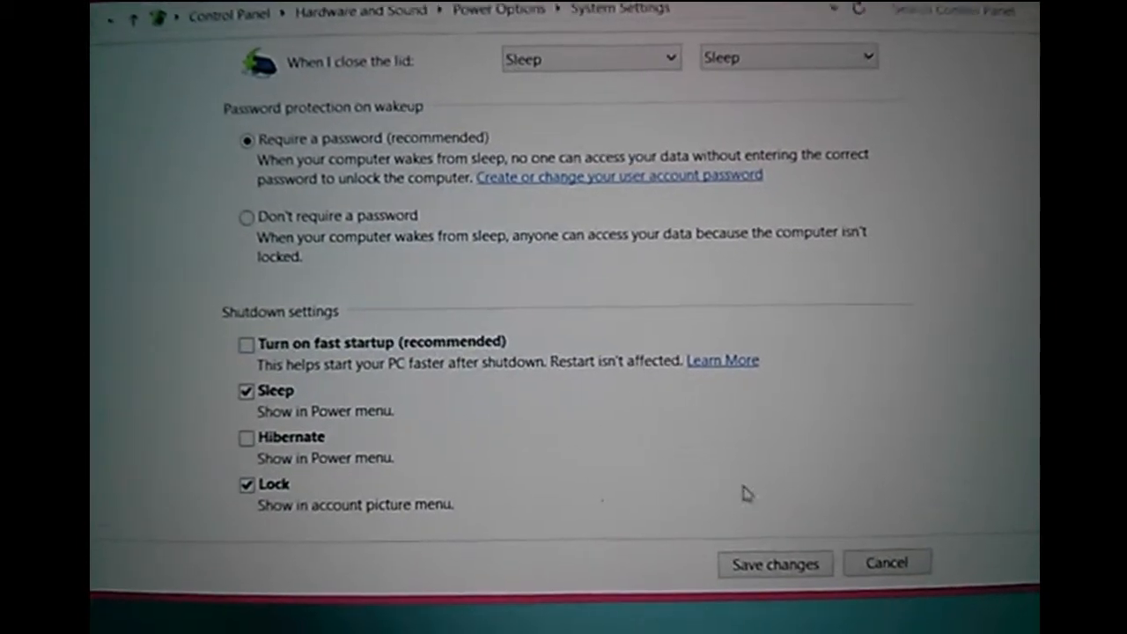